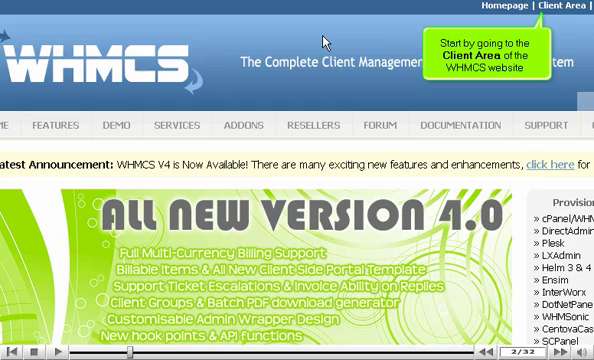
left_click(560, 9)
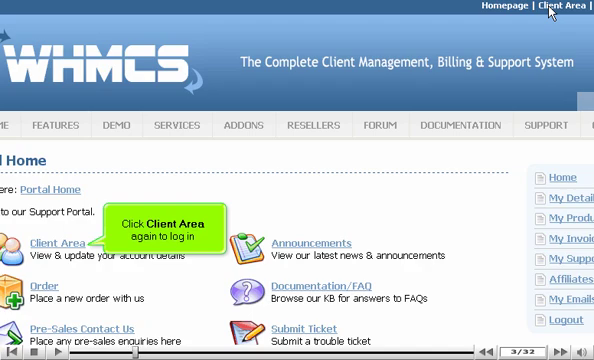
mouse_move(261, 154)
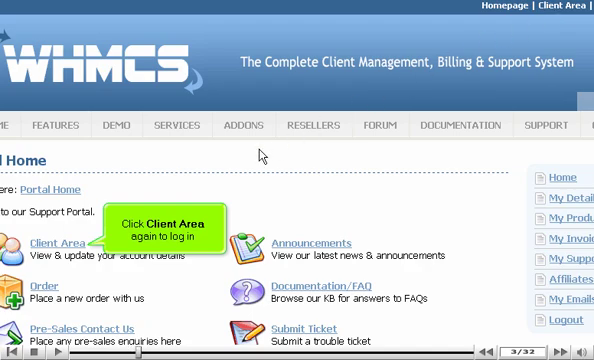
left_click(53, 241)
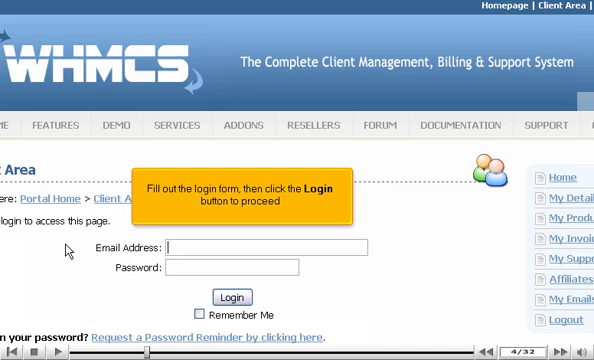
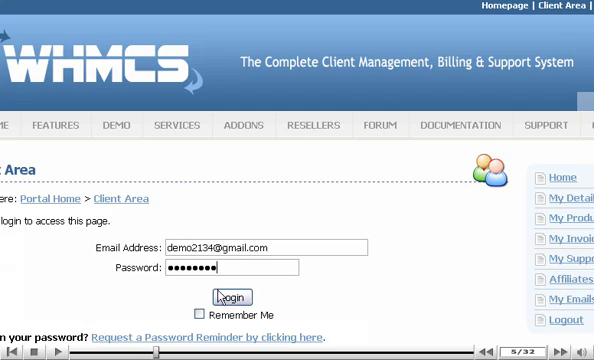
left_click(228, 298)
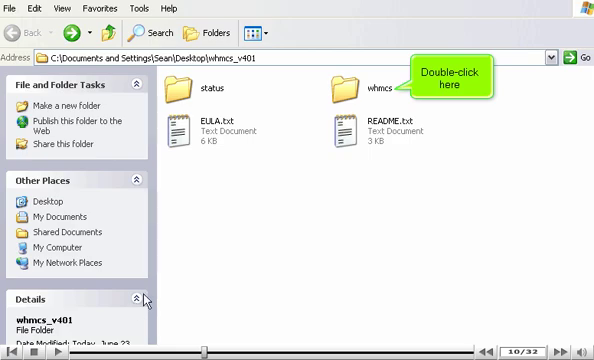
Step: Rename the file inside the whmcs folder to configuration.php
double_click(367, 82)
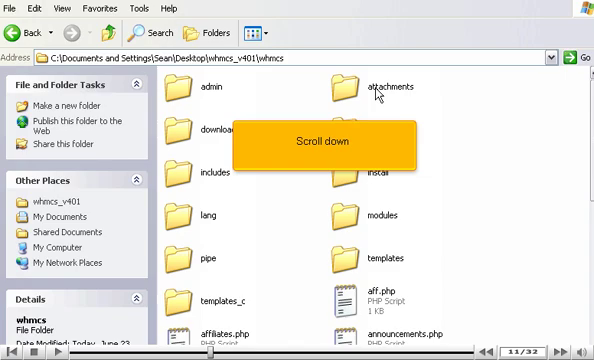
scroll("down", 3)
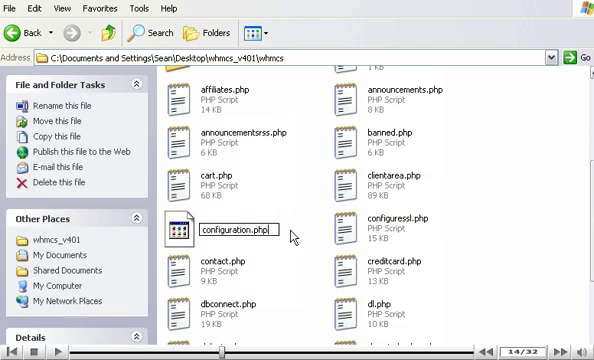
key("Return")
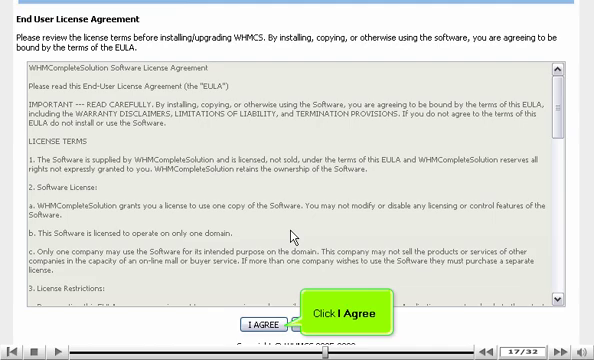
mouse_move(263, 304)
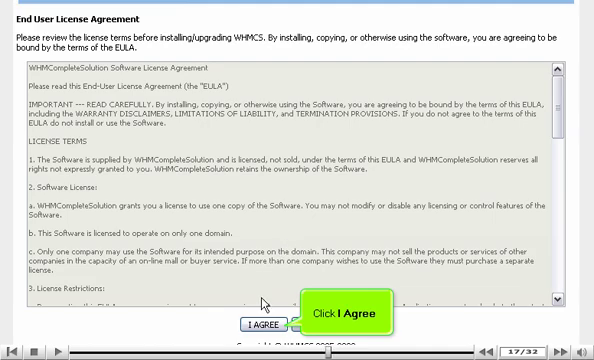
Step: Accept the WHMCS license agreement to reach the requirement checks
left_click(267, 325)
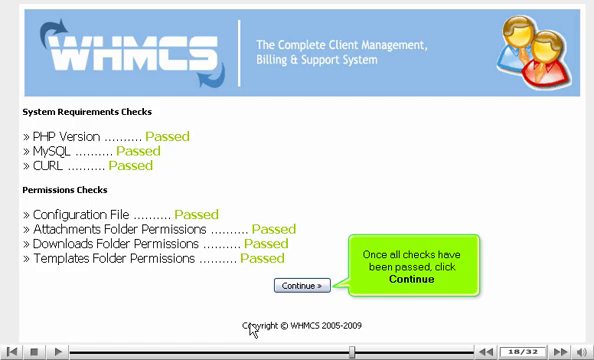
Step: Submit the license key and localhost demo_whmcs database connection details
left_click(300, 286)
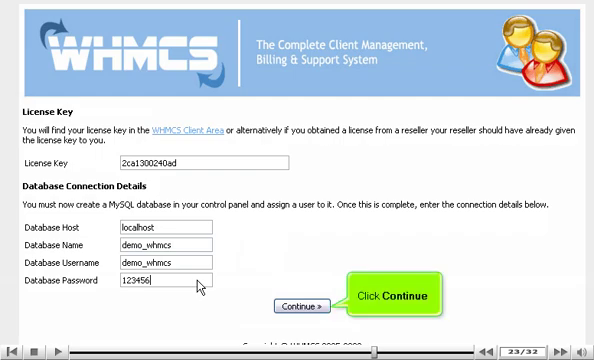
left_click(302, 305)
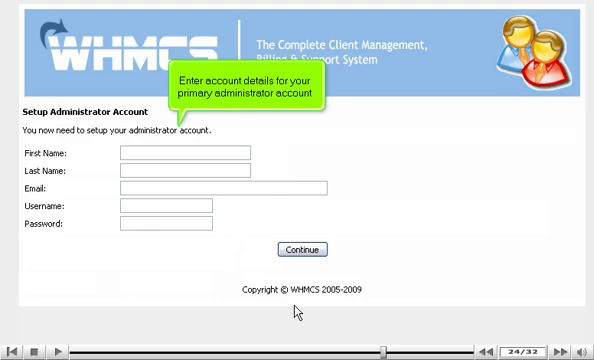
type("John")
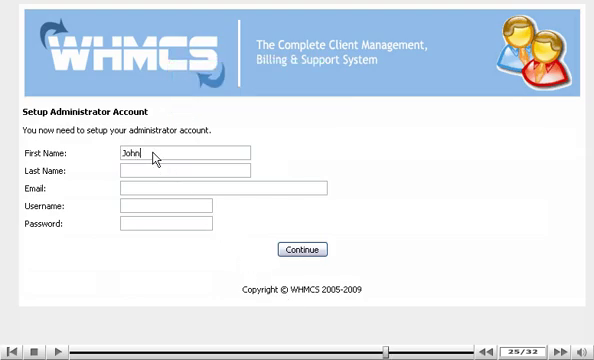
type("Doe")
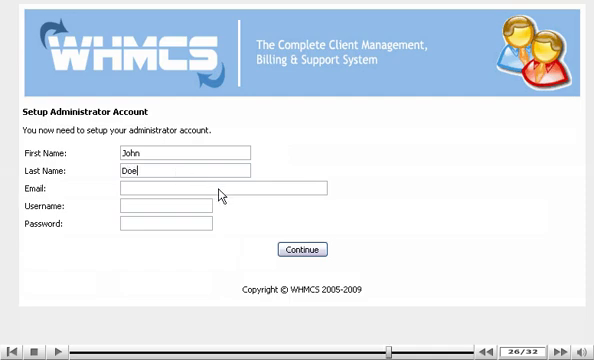
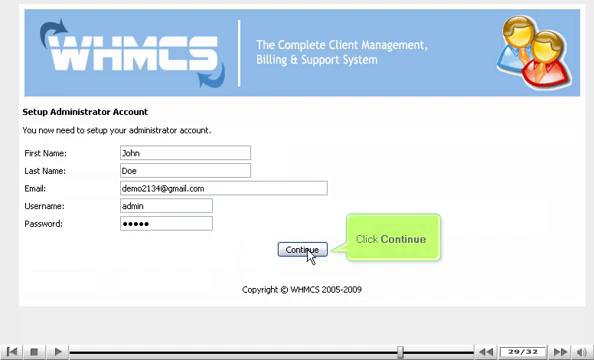
left_click(293, 247)
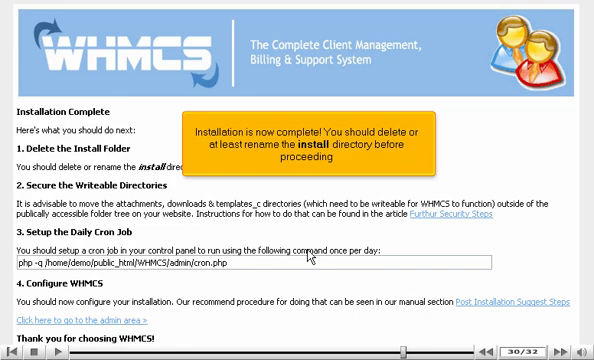